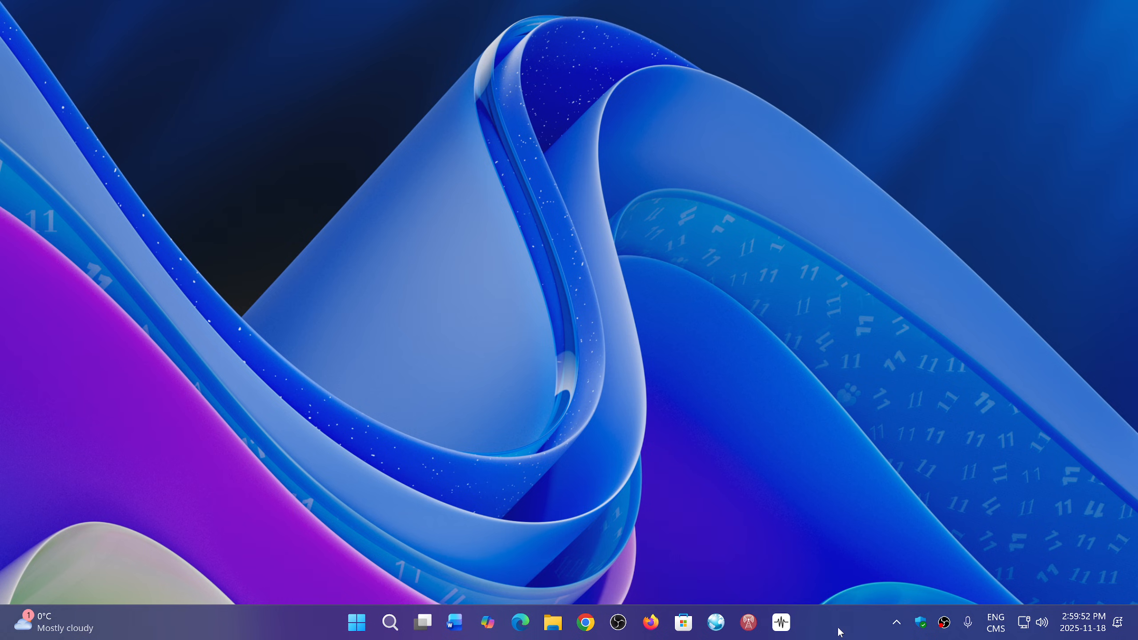
{"action": "mouse_move", "coordinate": [684, 568]}
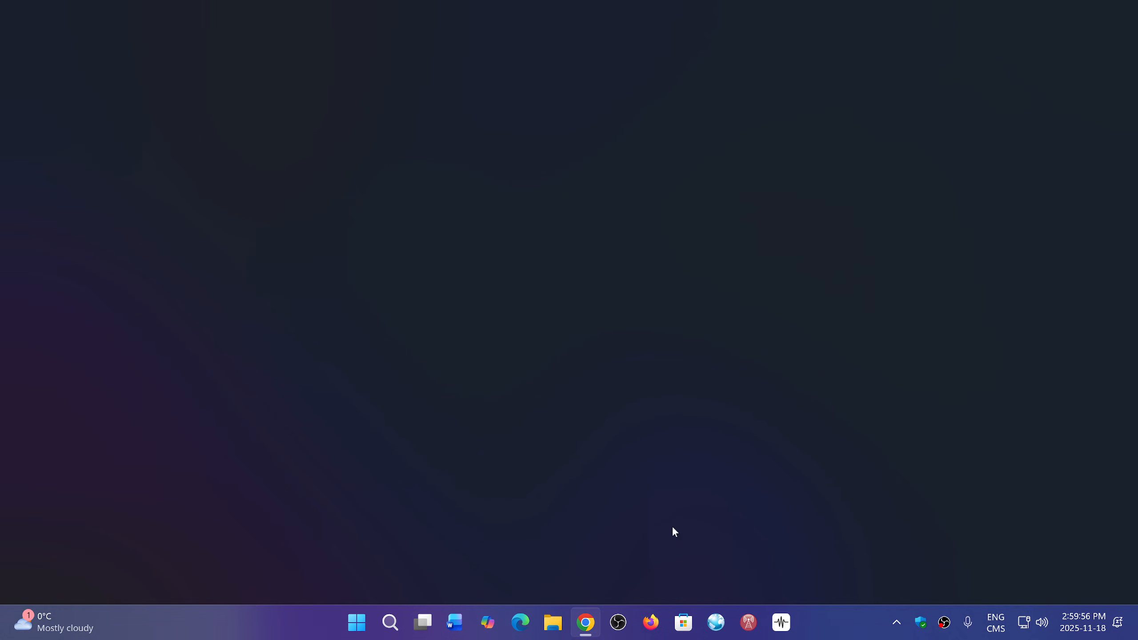
Bring up Chrome and reach About Google Chrome through the menu's Help entry.
{"action": "left_click", "coordinate": [585, 626]}
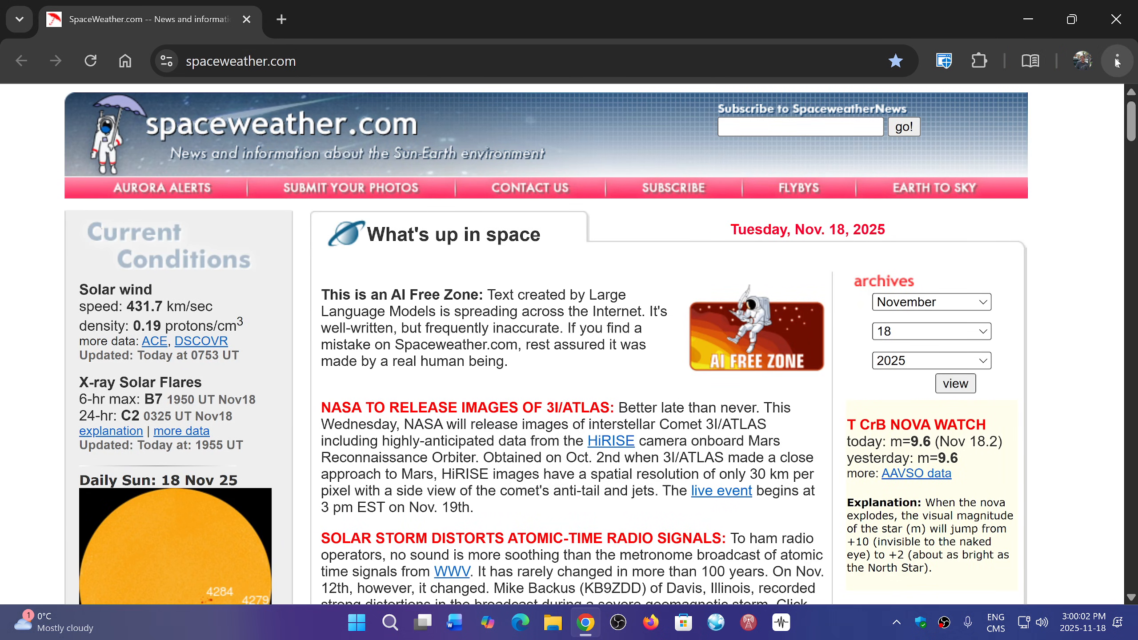
{"action": "left_click", "coordinate": [1117, 62]}
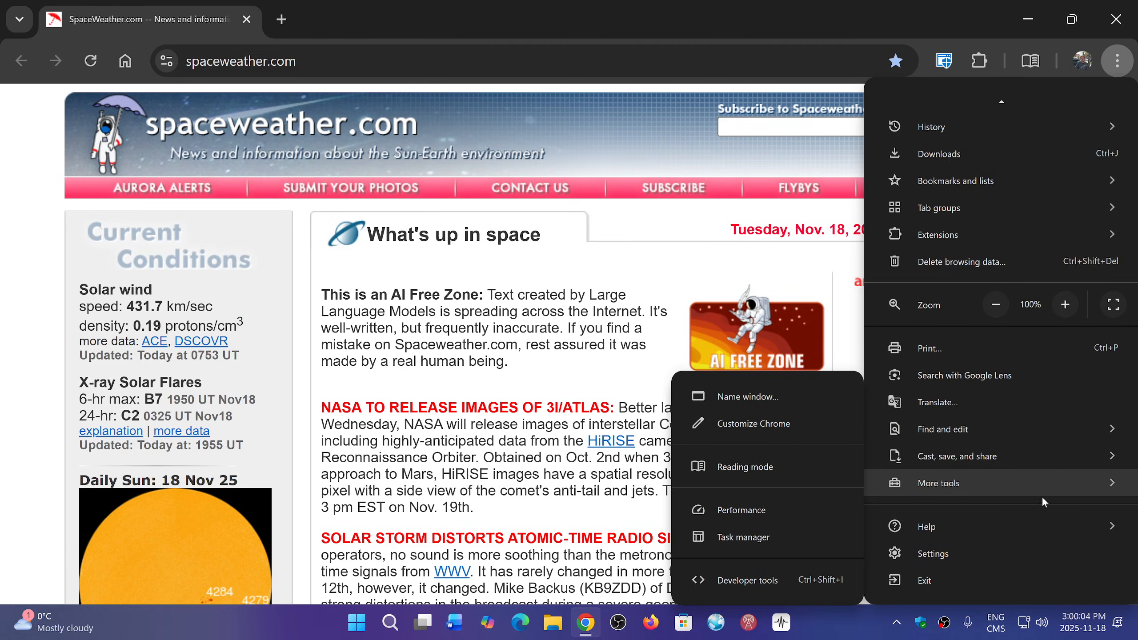
{"action": "left_click", "coordinate": [928, 526]}
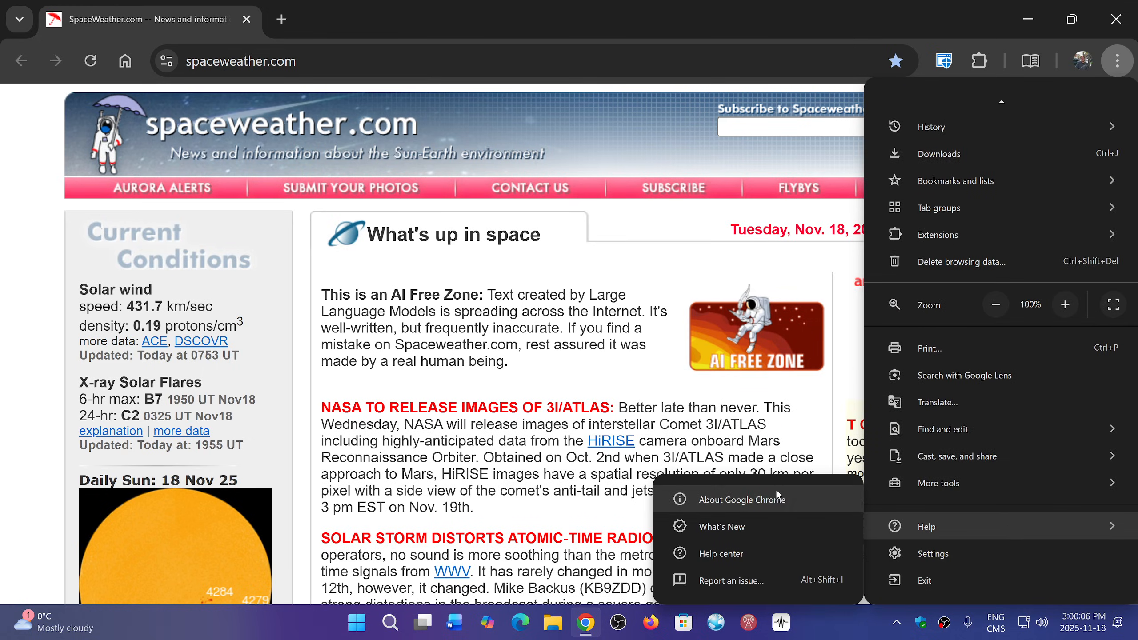
{"action": "left_click", "coordinate": [748, 500]}
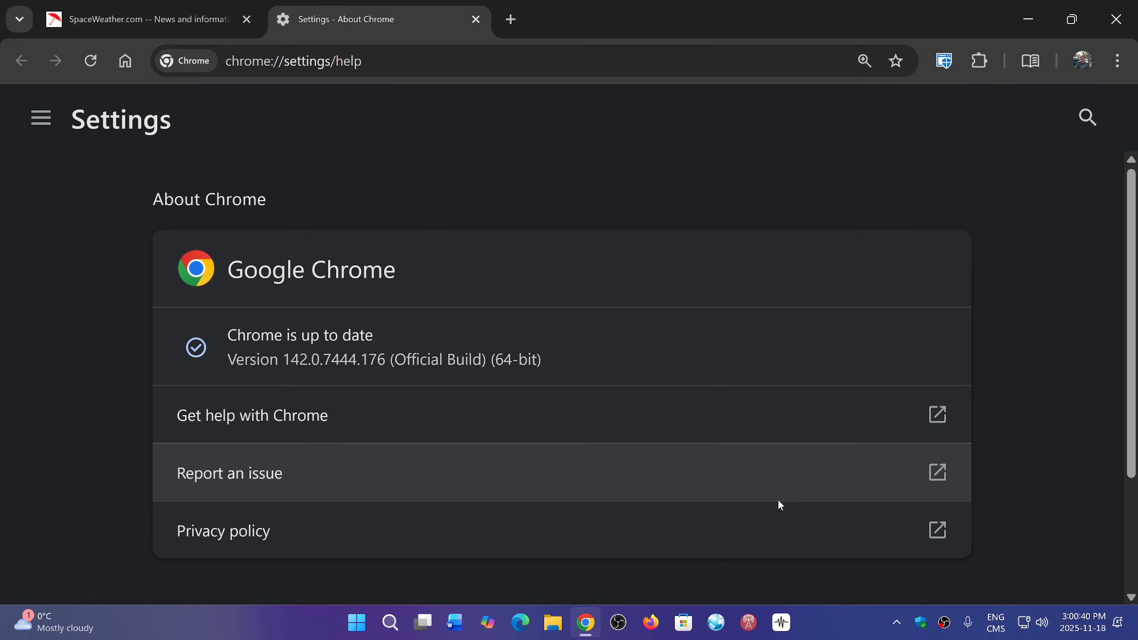
{"action": "mouse_move", "coordinate": [714, 270]}
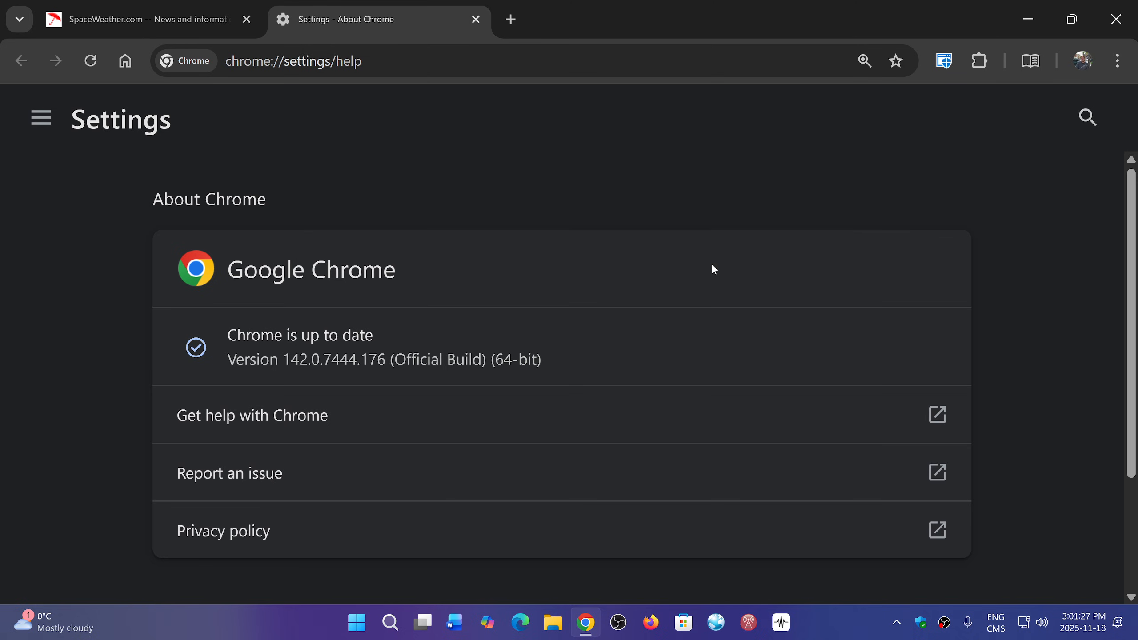
{"action": "mouse_move", "coordinate": [1117, 19]}
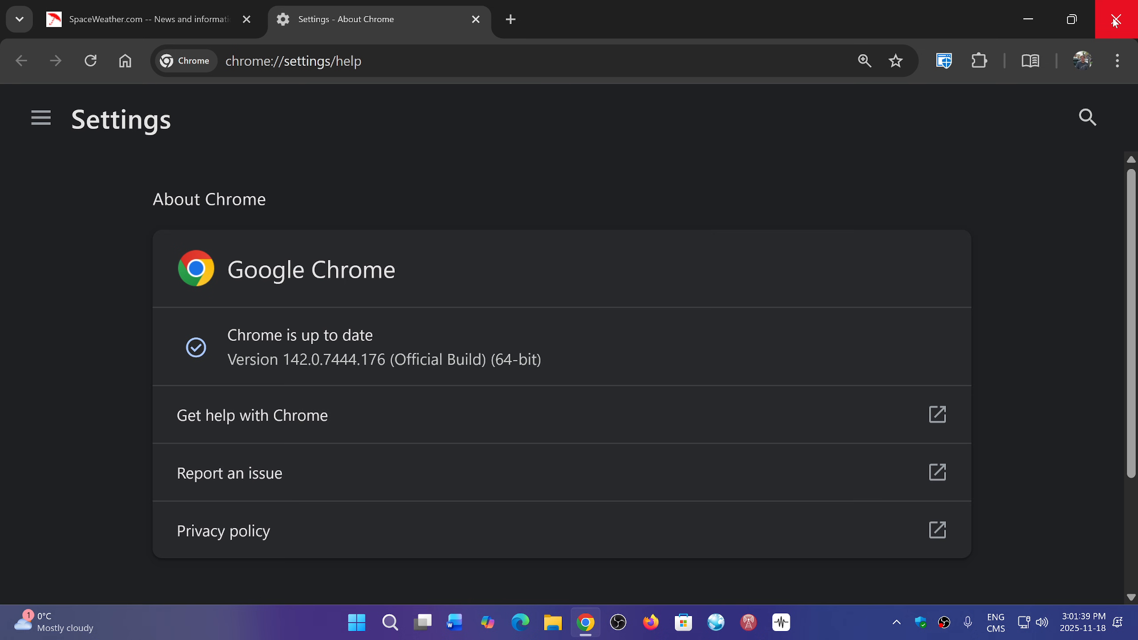
Close Chrome after confirming it is up to date at version 142.0.7444.176.
{"action": "left_click", "coordinate": [1117, 20]}
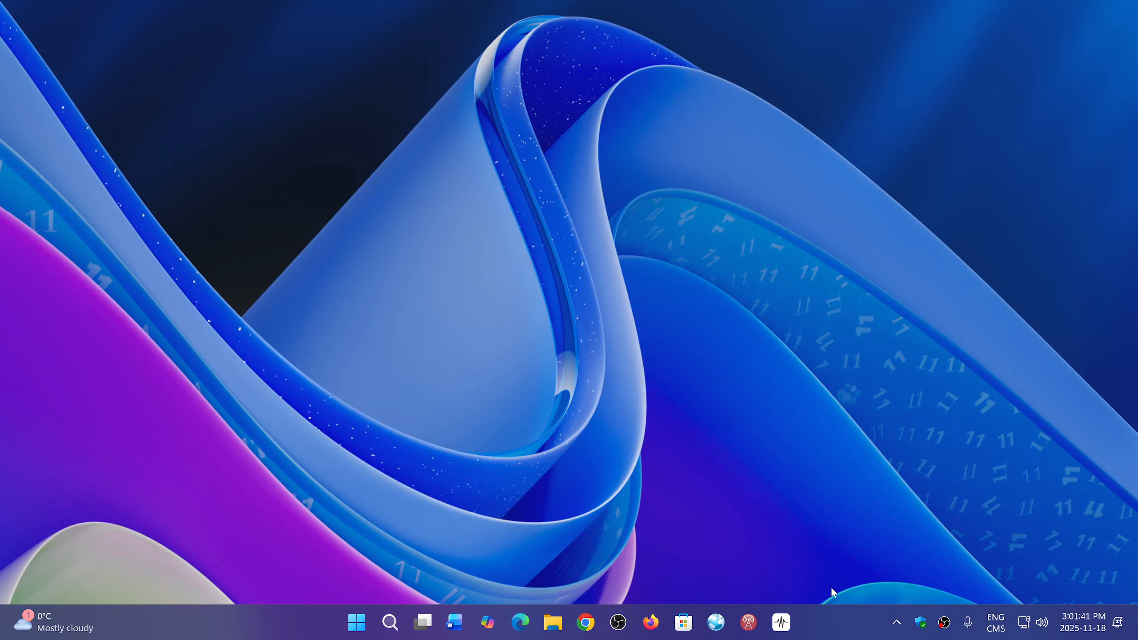
{"action": "mouse_move", "coordinate": [839, 627]}
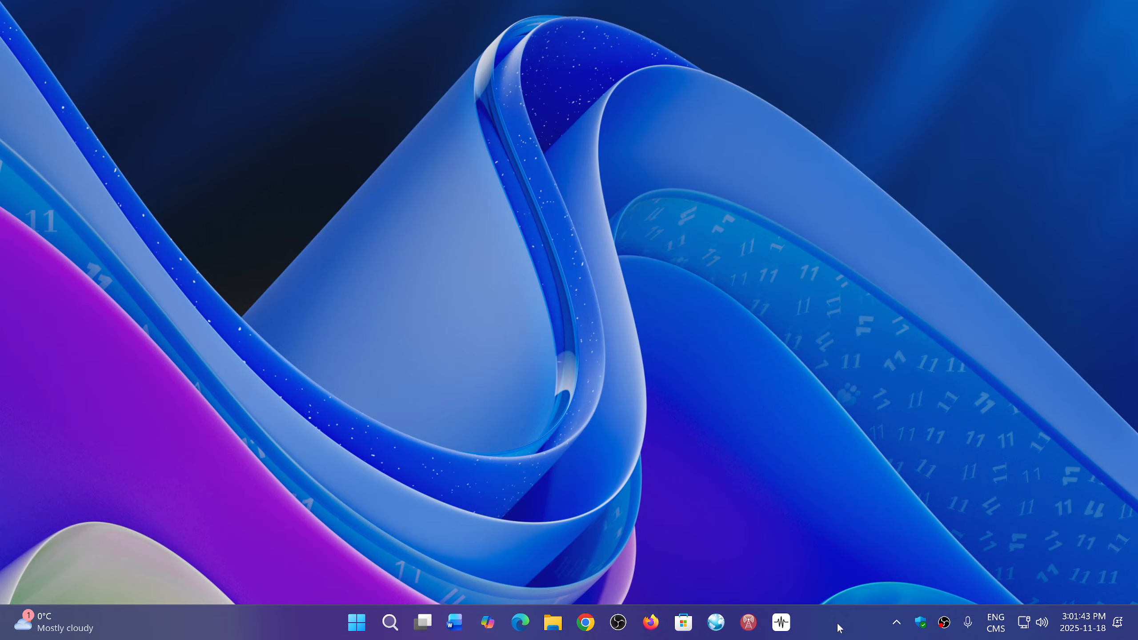